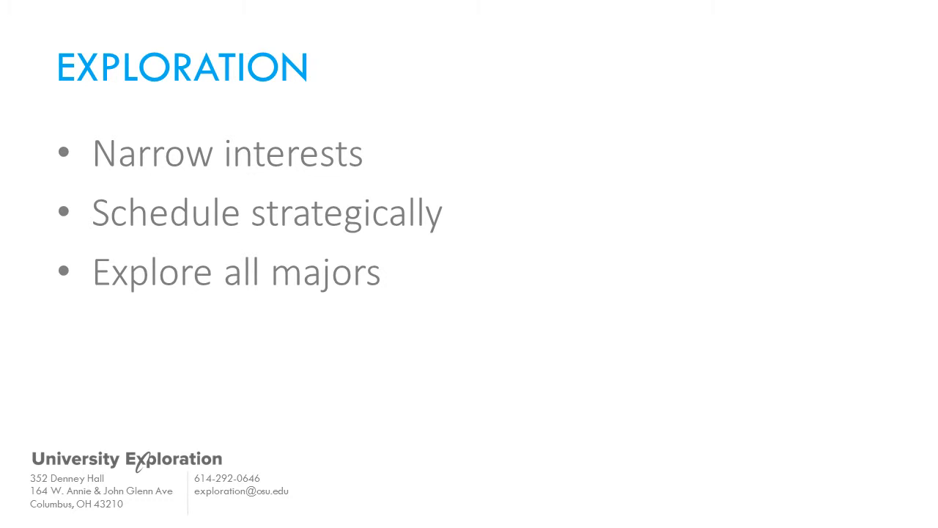
pyautogui.press('right')
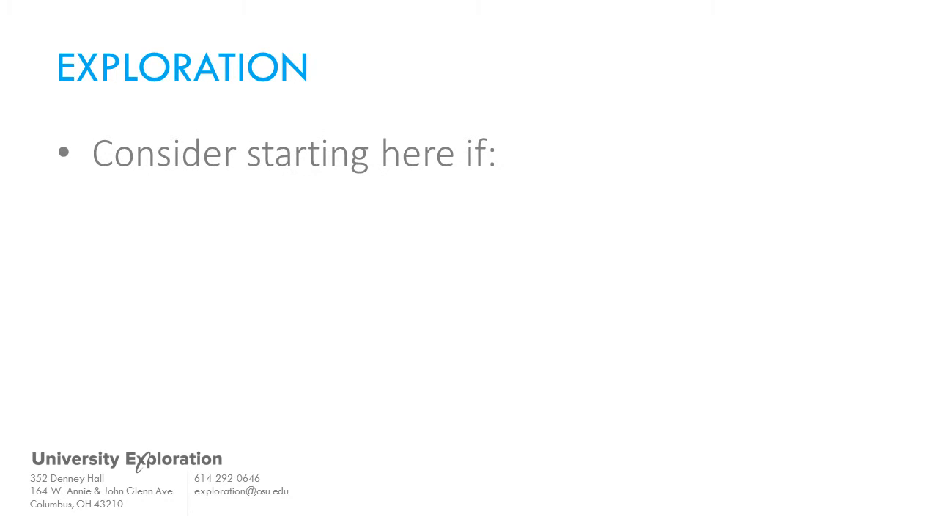